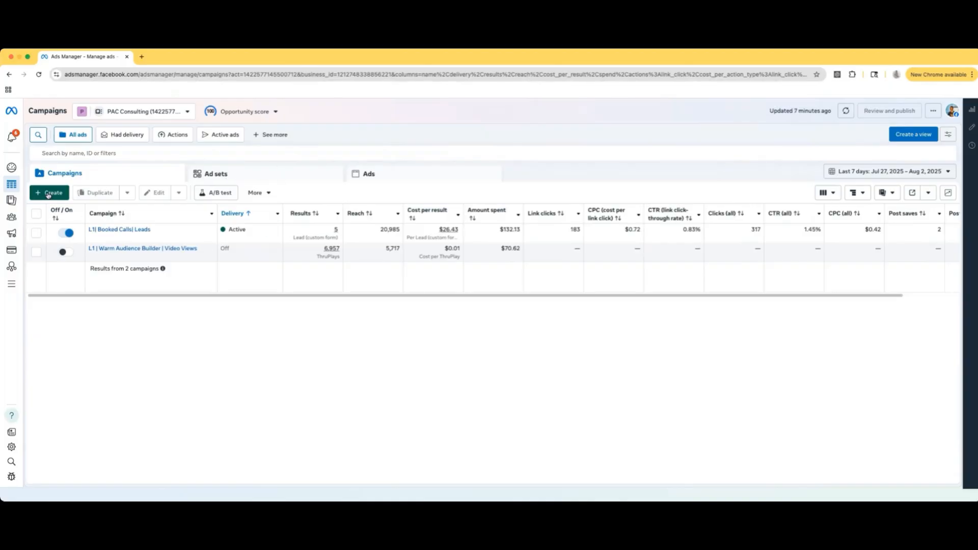
Create a new campaign with the Traffic objective using the Manual traffic campaign setup.
{"action": "left_click", "coordinate": [50, 193]}
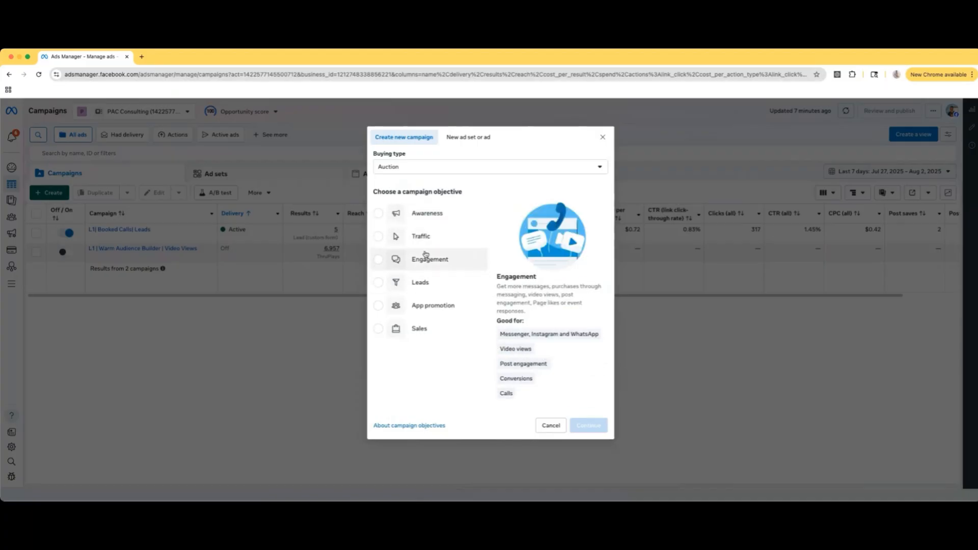
{"action": "mouse_move", "coordinate": [427, 213]}
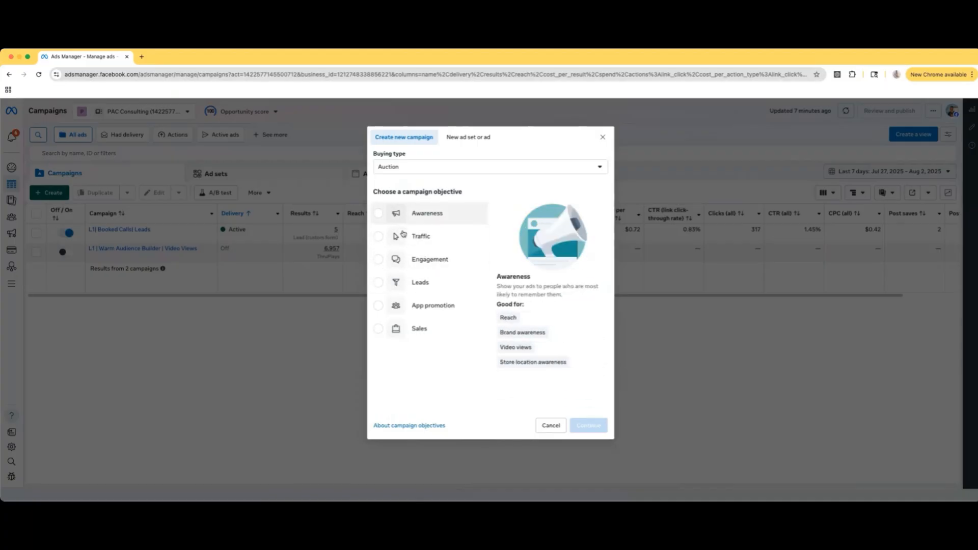
{"action": "mouse_move", "coordinate": [420, 236]}
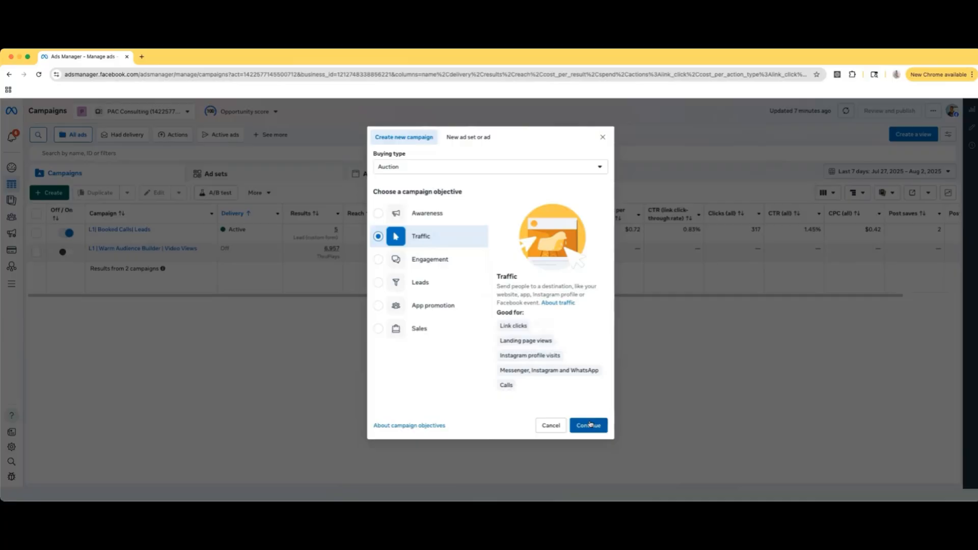
{"action": "left_click", "coordinate": [587, 425]}
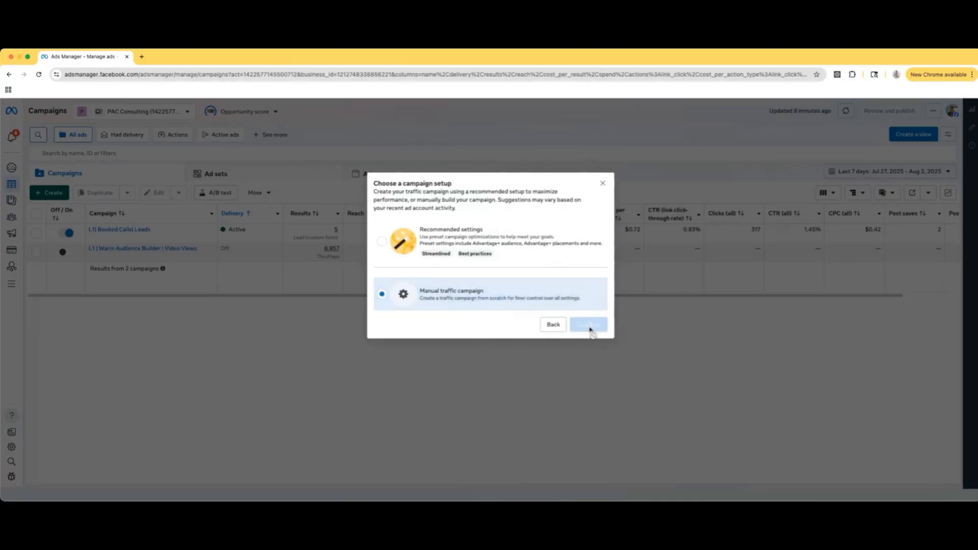
{"action": "left_click", "coordinate": [587, 325]}
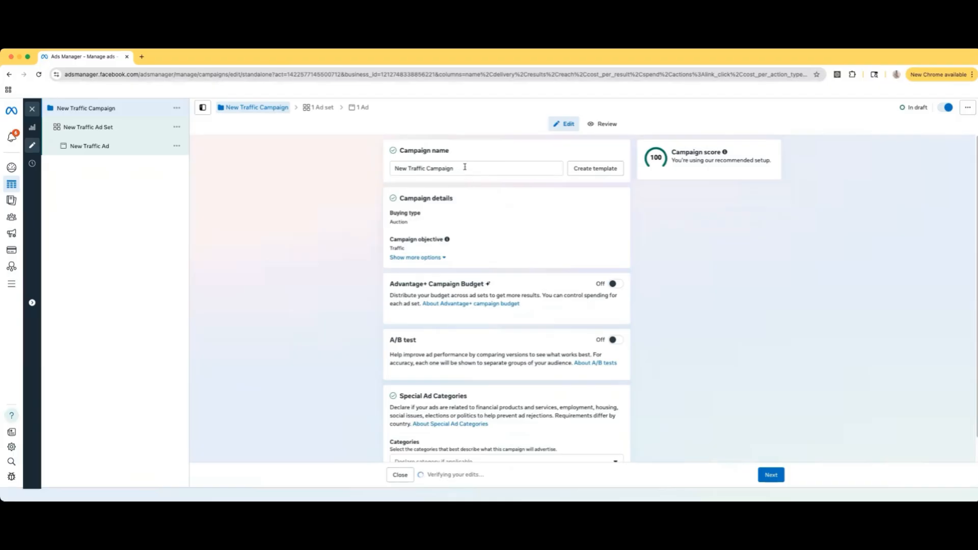
Replace the default campaign name with 'L1| Example| Traffic'.
{"action": "left_click", "coordinate": [476, 167]}
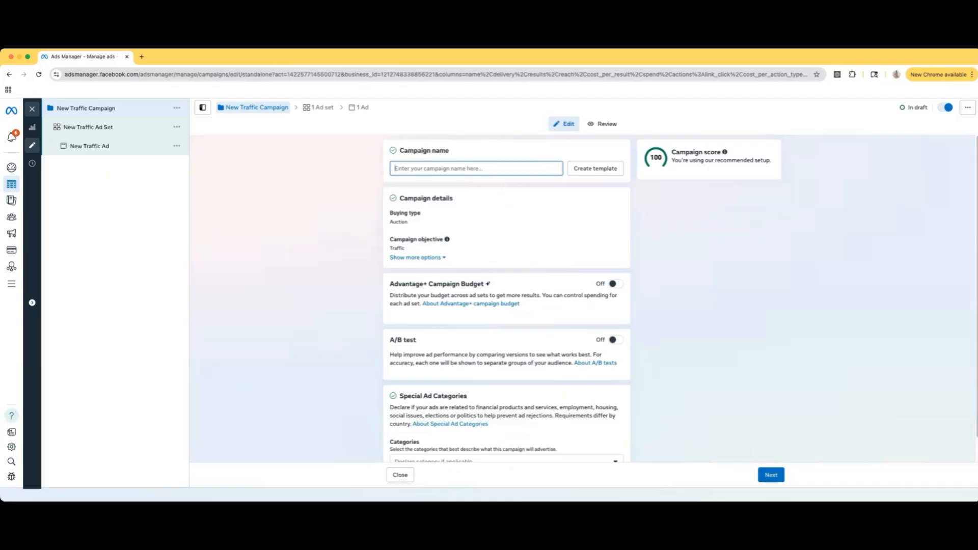
{"action": "type", "text": "L1| Example|"}
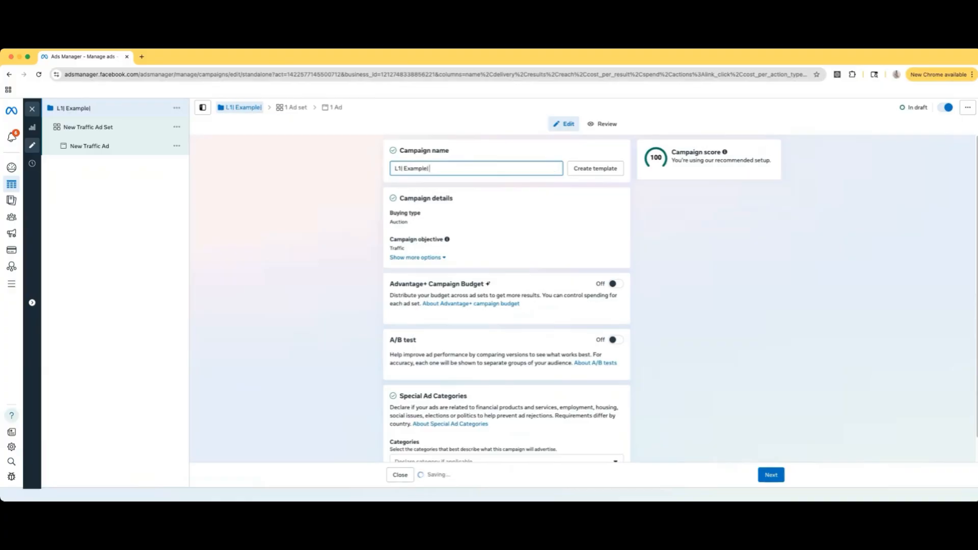
{"action": "type", "text": "Traffic"}
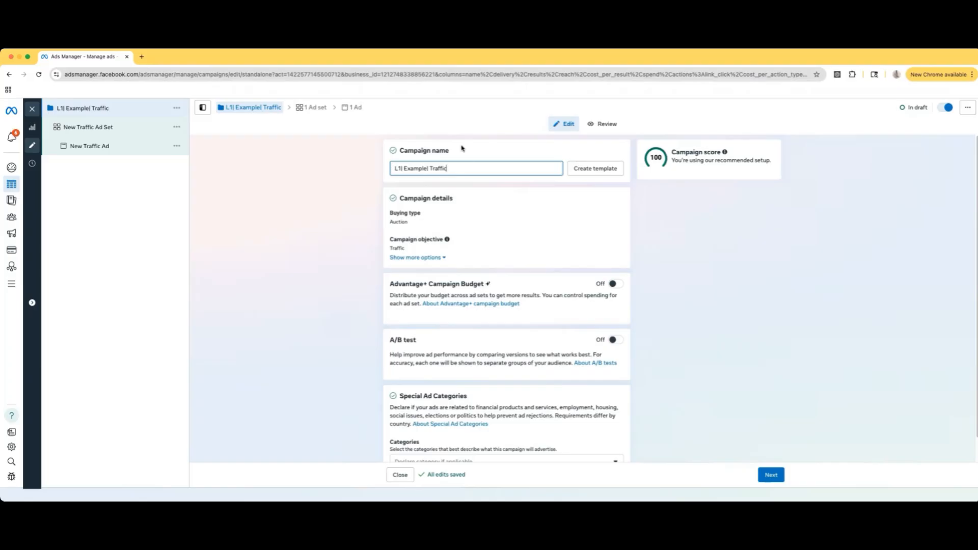
{"action": "scroll", "scroll_direction": "down", "scroll_amount": 3}
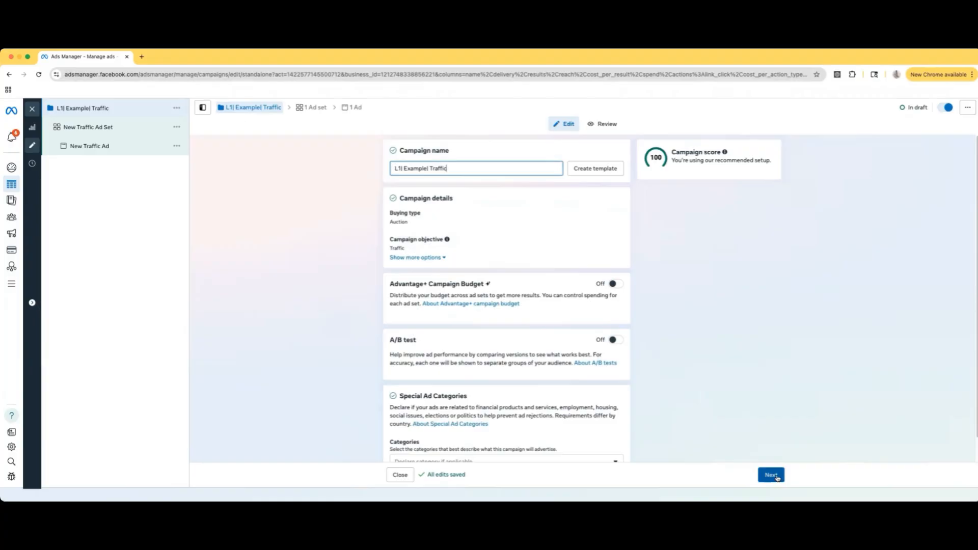
Advance to the ad set and replace its default name with 'Broad 18-65'.
{"action": "left_click", "coordinate": [771, 475]}
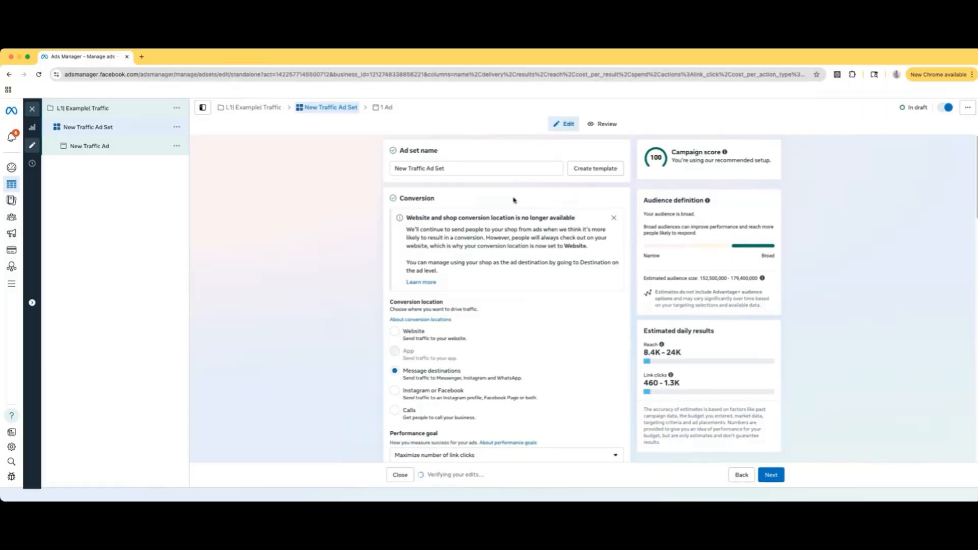
{"action": "left_click", "coordinate": [475, 168]}
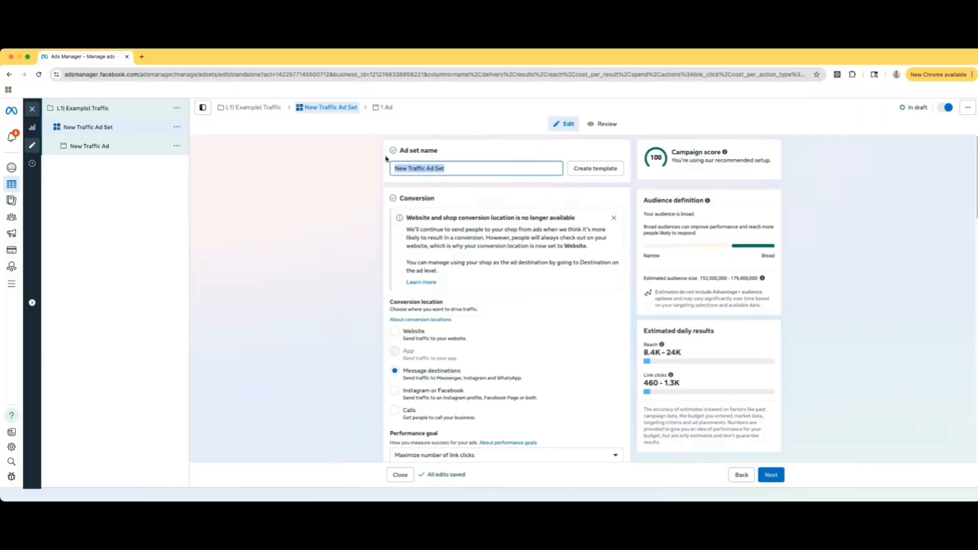
{"action": "type", "text": "Broad 18-65"}
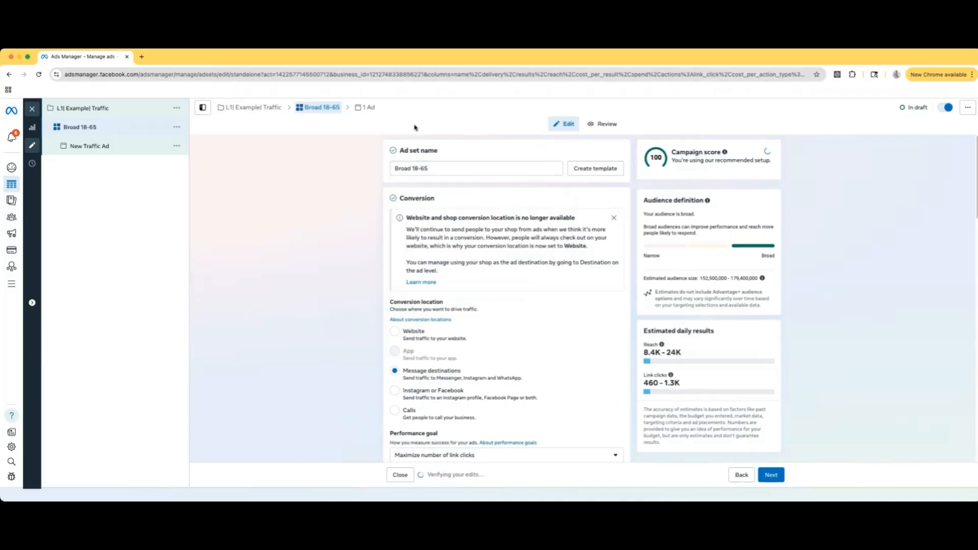
{"action": "scroll", "scroll_direction": "down", "scroll_amount": 3}
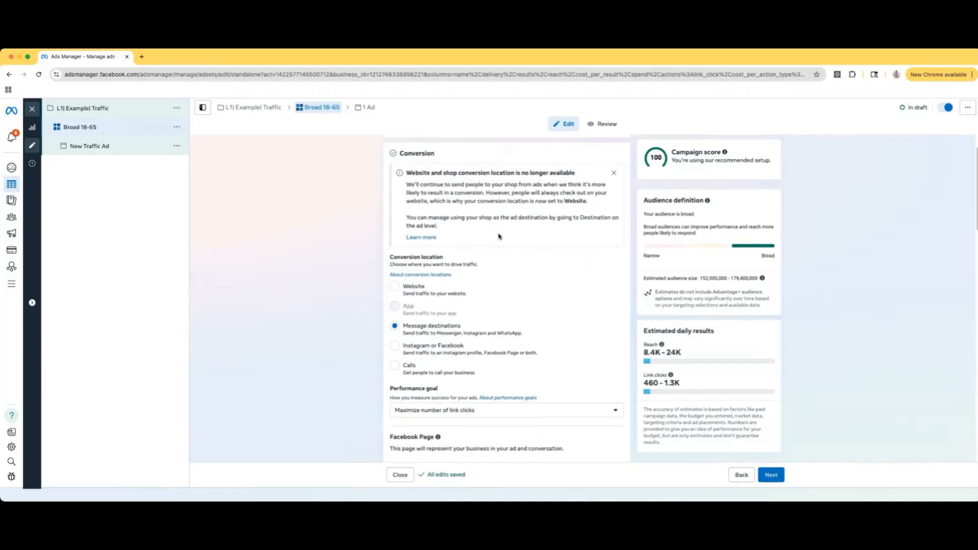
{"action": "scroll", "scroll_direction": "down", "scroll_amount": 3}
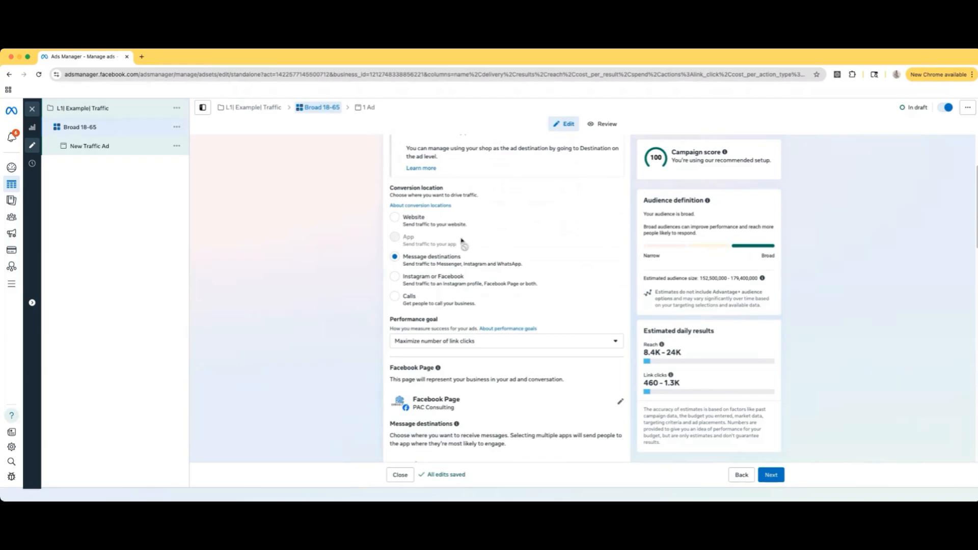
{"action": "mouse_move", "coordinate": [388, 266]}
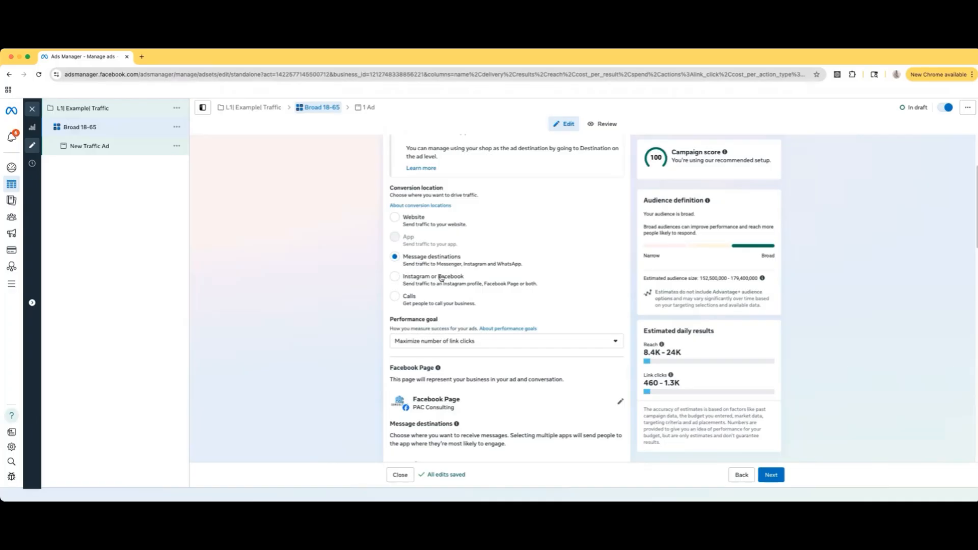
{"action": "mouse_move", "coordinate": [441, 288]}
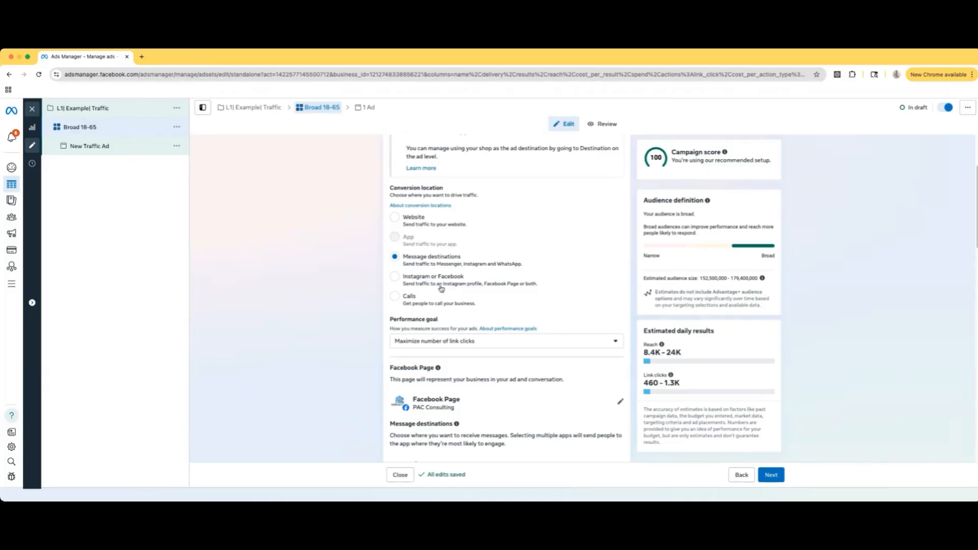
{"action": "mouse_move", "coordinate": [518, 254]}
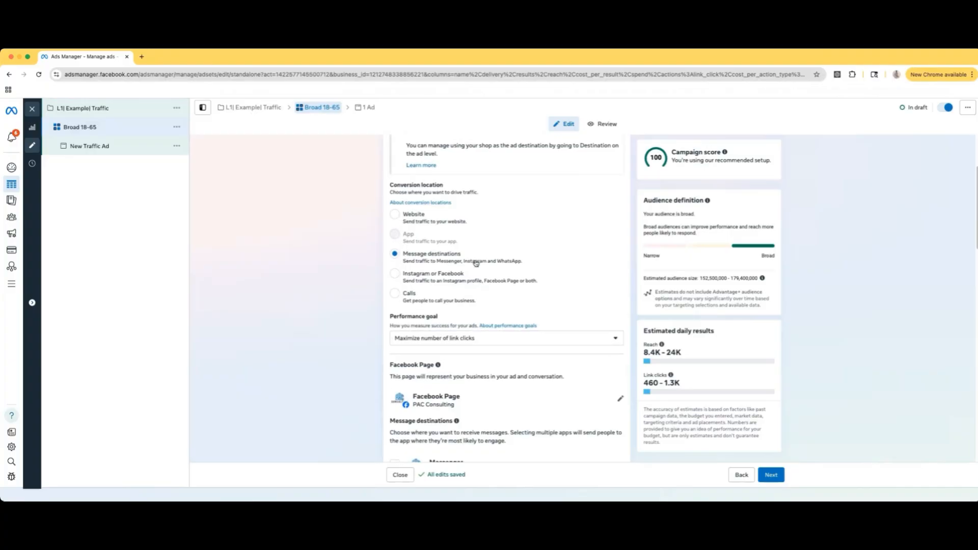
{"action": "scroll", "scroll_direction": "down", "scroll_amount": 3}
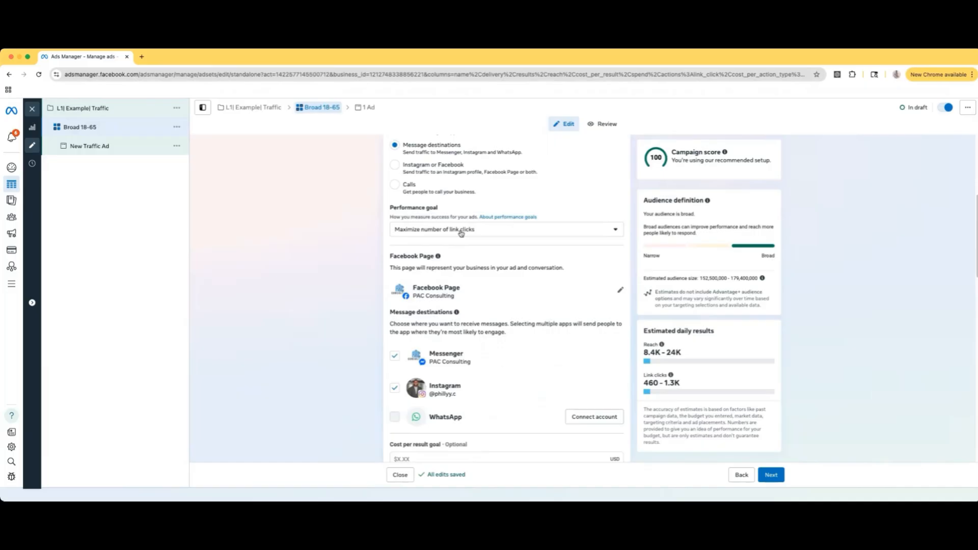
{"action": "left_click", "coordinate": [505, 228]}
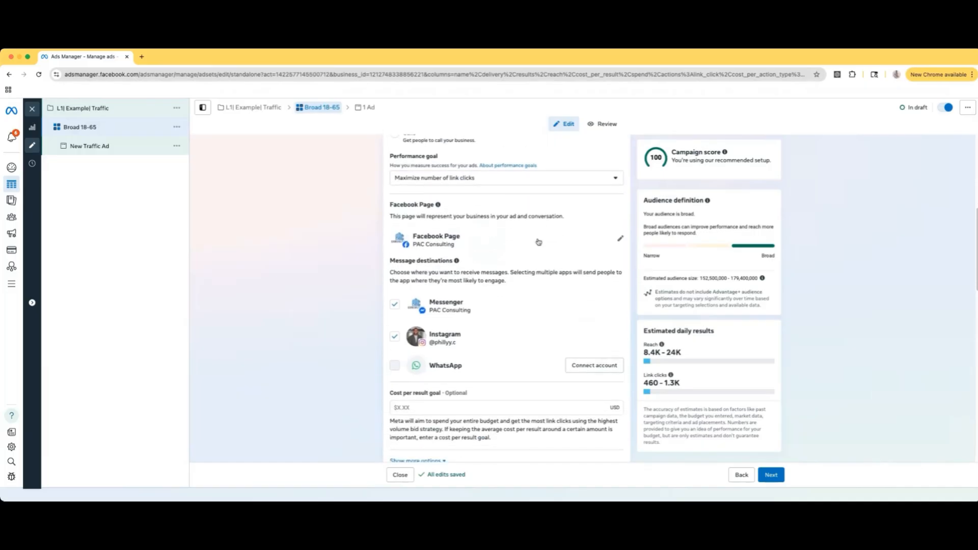
{"action": "scroll", "scroll_direction": "down", "scroll_amount": 3}
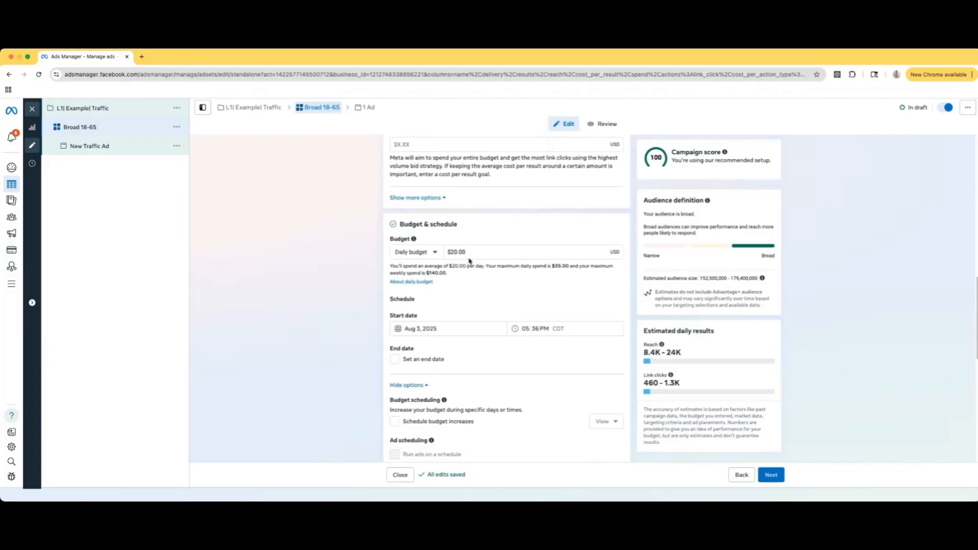
{"action": "scroll", "scroll_direction": "down", "scroll_amount": 3}
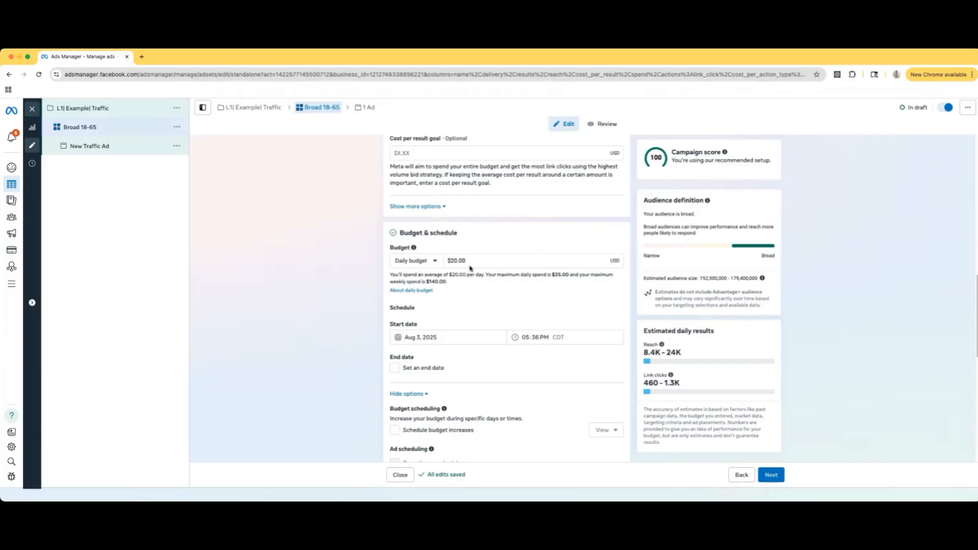
{"action": "scroll", "scroll_direction": "down", "scroll_amount": 3}
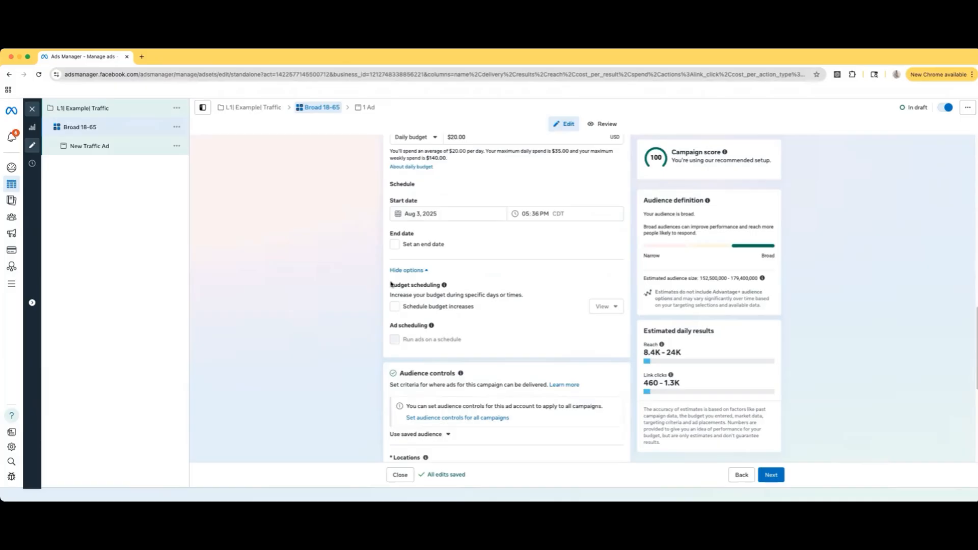
{"action": "scroll", "scroll_direction": "down", "scroll_amount": 3}
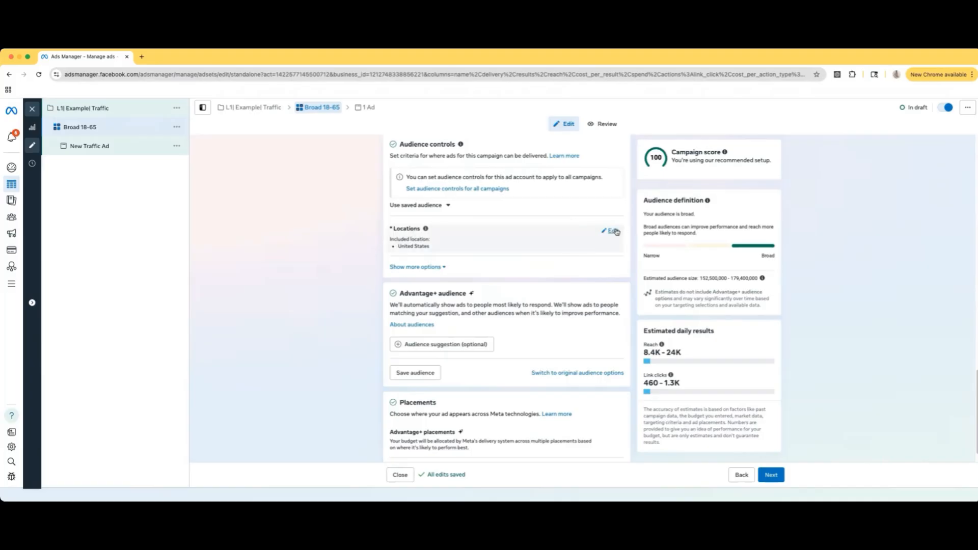
Check the ad set's United States target location and scroll through the audience controls.
{"action": "left_click", "coordinate": [611, 231]}
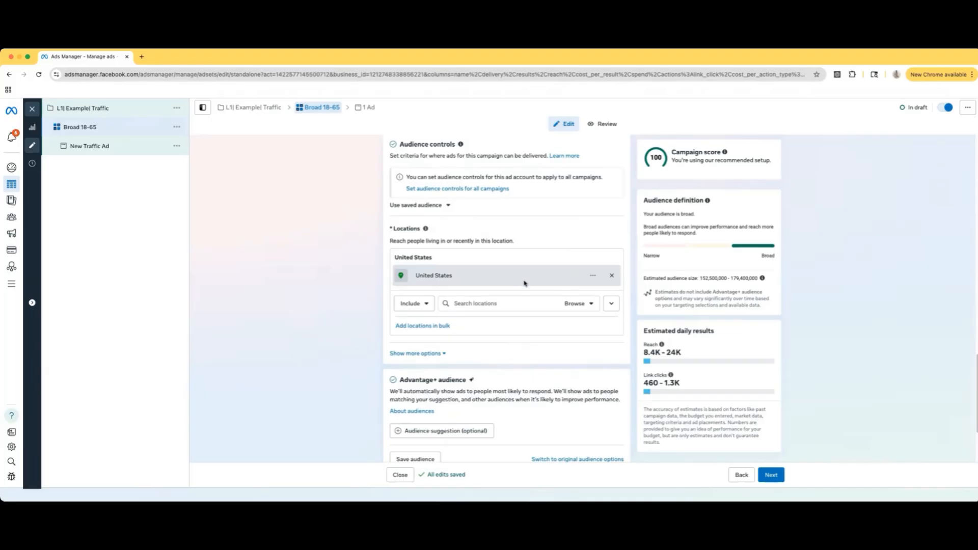
{"action": "mouse_move", "coordinate": [512, 295]}
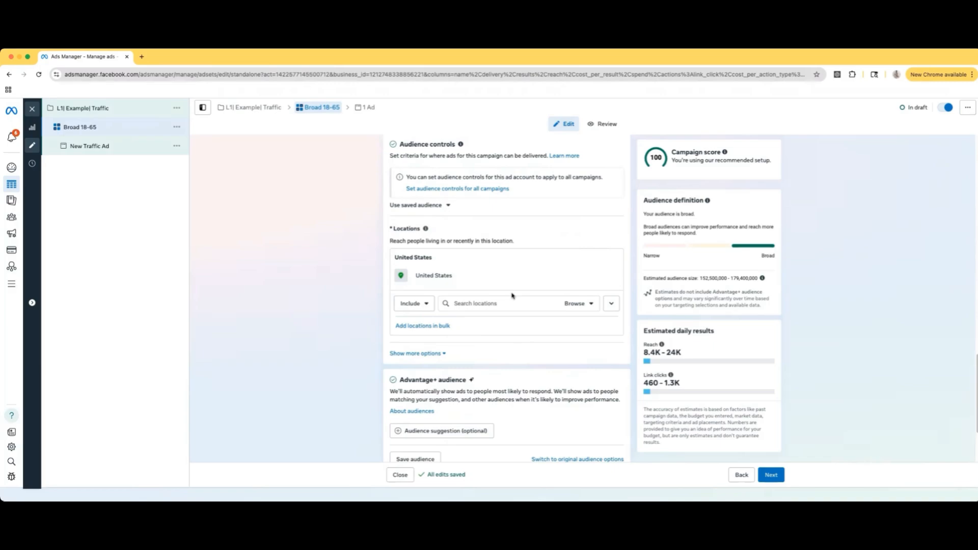
{"action": "scroll", "scroll_direction": "down", "scroll_amount": 3}
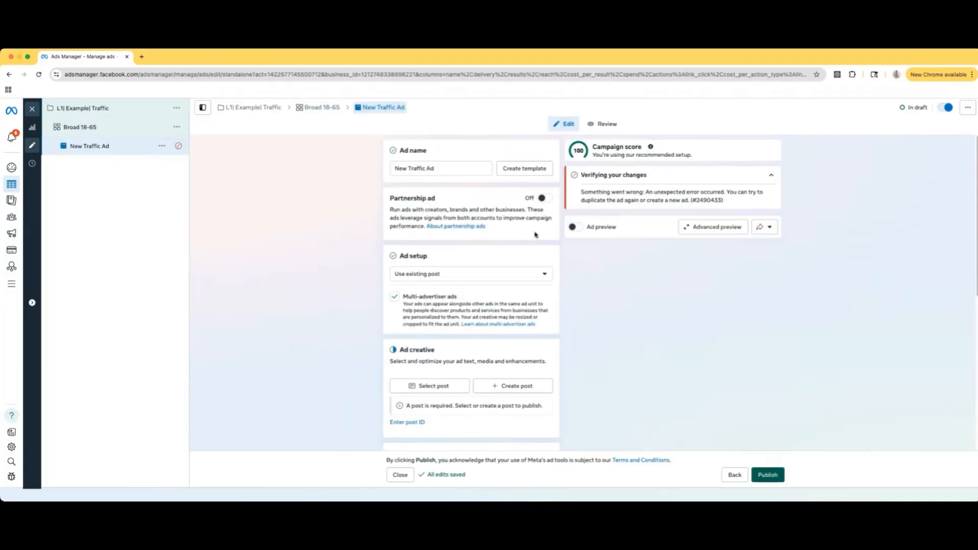
{"action": "mouse_move", "coordinate": [943, 385]}
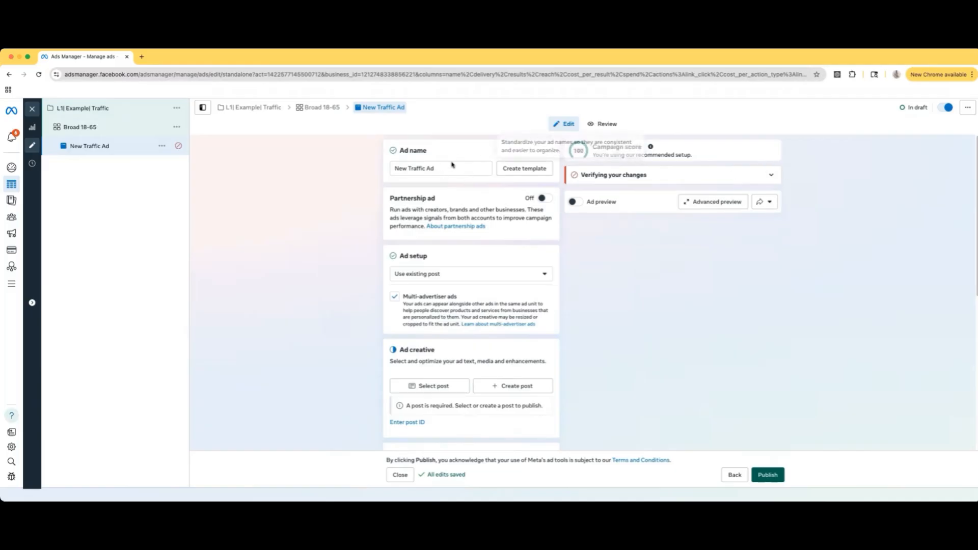
Replace the ad name 'New Traffic Ad' with 'Ad 1'.
{"action": "left_click", "coordinate": [440, 169]}
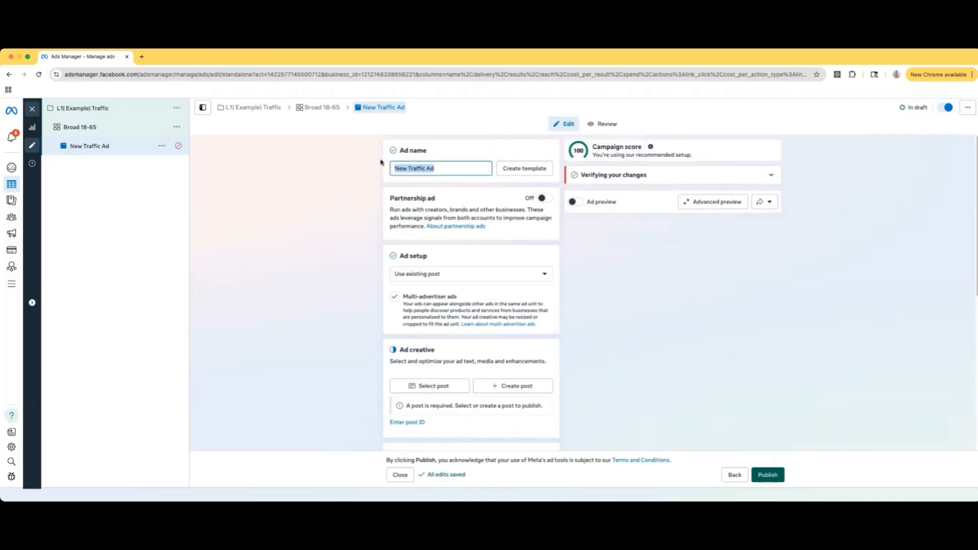
{"action": "type", "text": "Ad 1"}
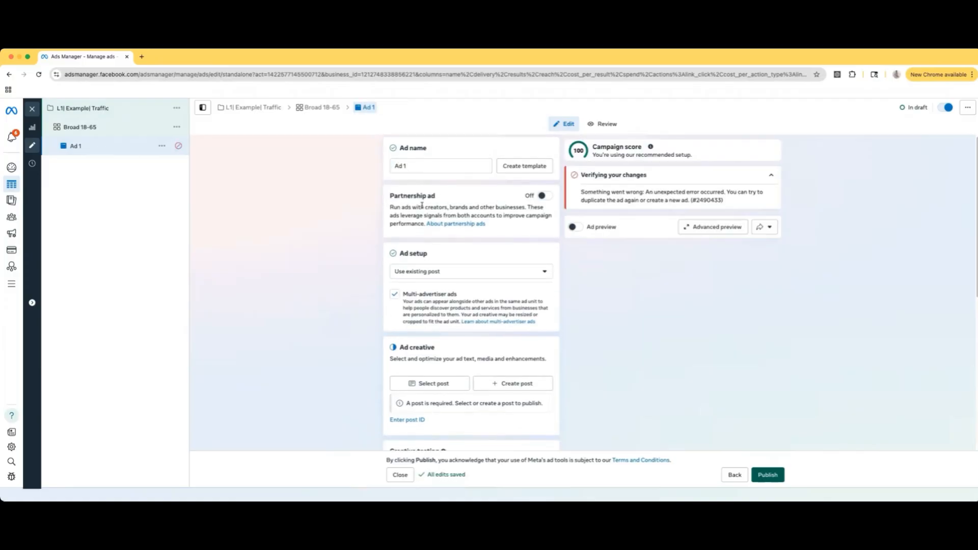
{"action": "scroll", "scroll_direction": "down", "scroll_amount": 3}
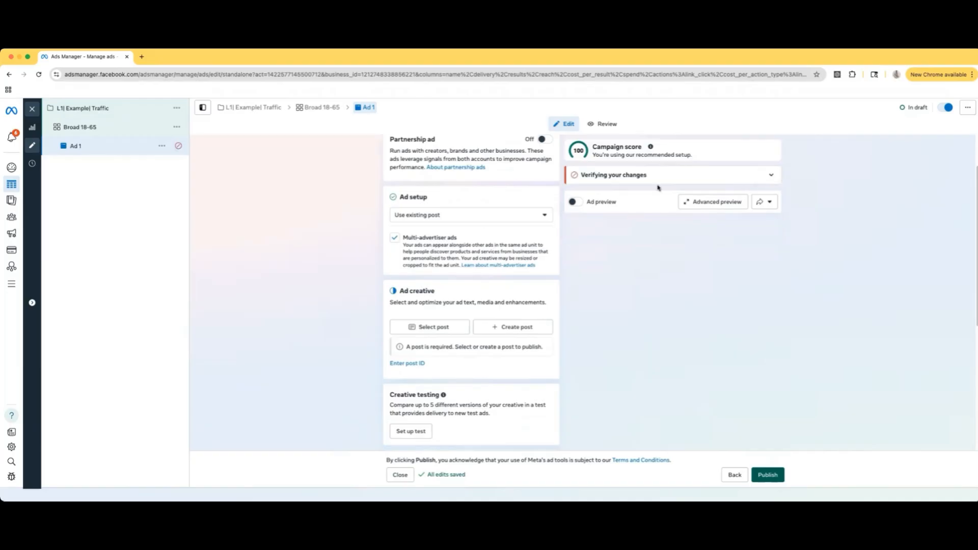
Switch Ad 1's setup from an existing post to Create ad, then review the creative types.
{"action": "left_click", "coordinate": [470, 215]}
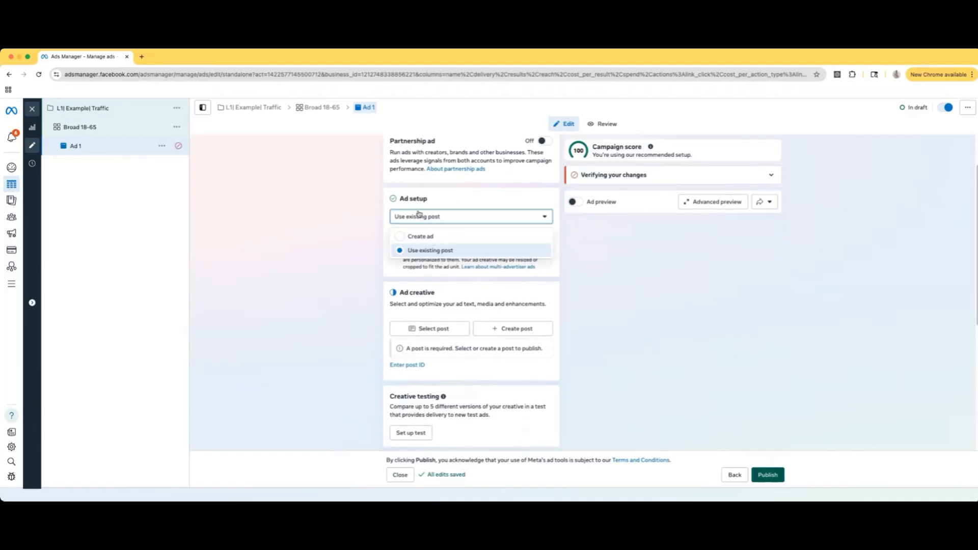
{"action": "left_click", "coordinate": [420, 236]}
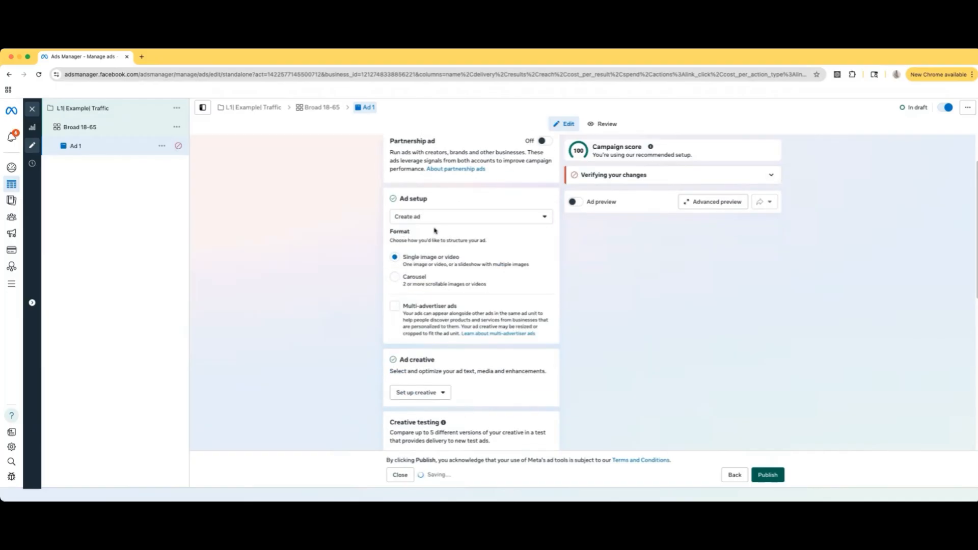
{"action": "scroll", "scroll_direction": "down", "scroll_amount": 3}
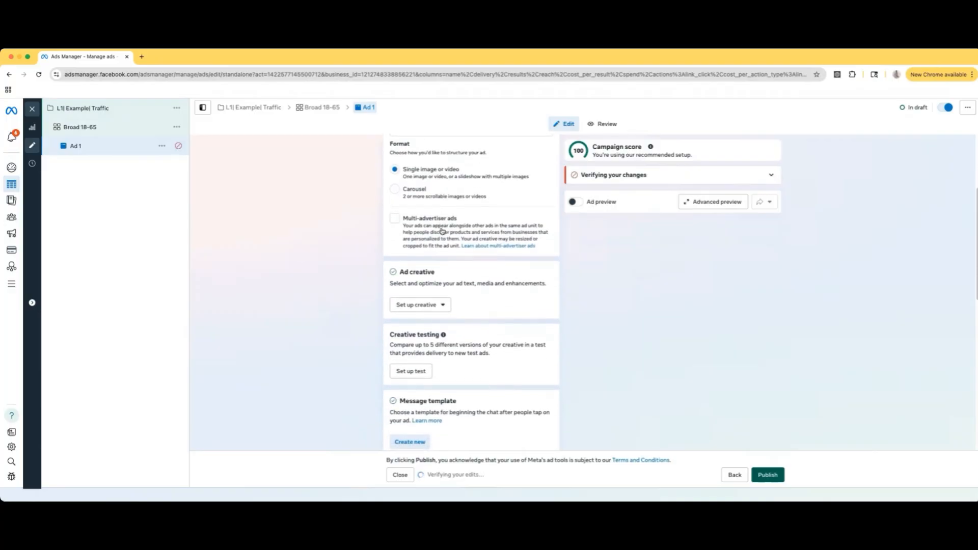
{"action": "scroll", "scroll_direction": "down", "scroll_amount": 3}
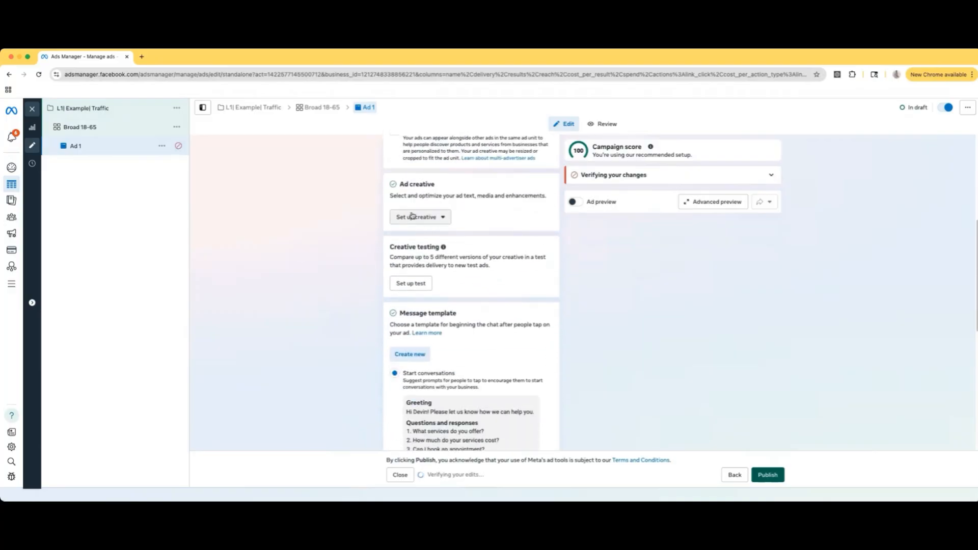
{"action": "left_click", "coordinate": [420, 216]}
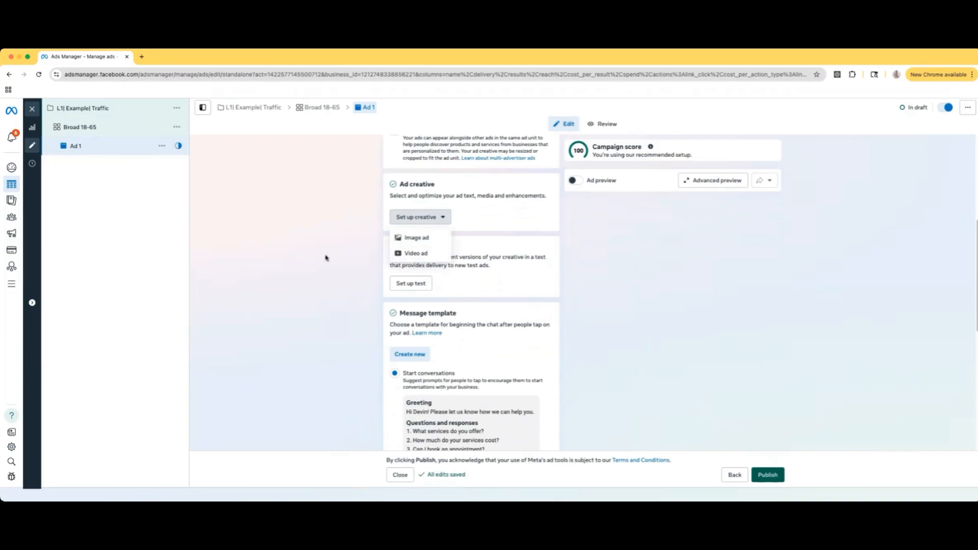
{"action": "scroll", "scroll_direction": "down", "scroll_amount": 3}
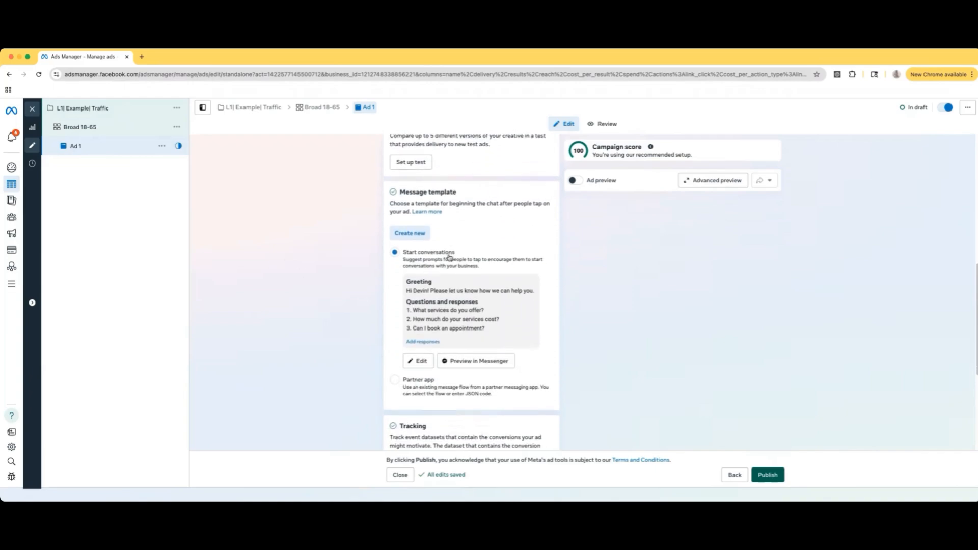
{"action": "scroll", "scroll_direction": "down", "scroll_amount": 3}
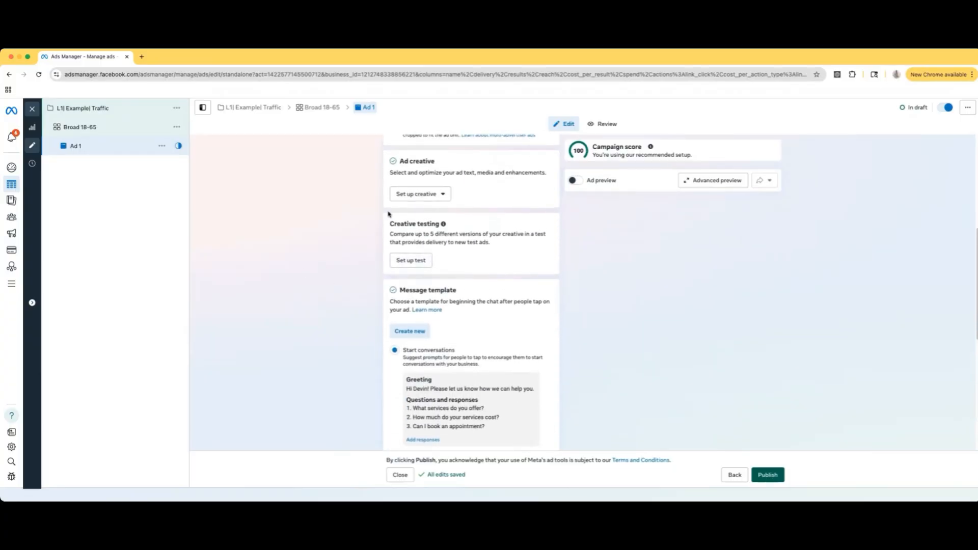
{"action": "left_click", "coordinate": [419, 194]}
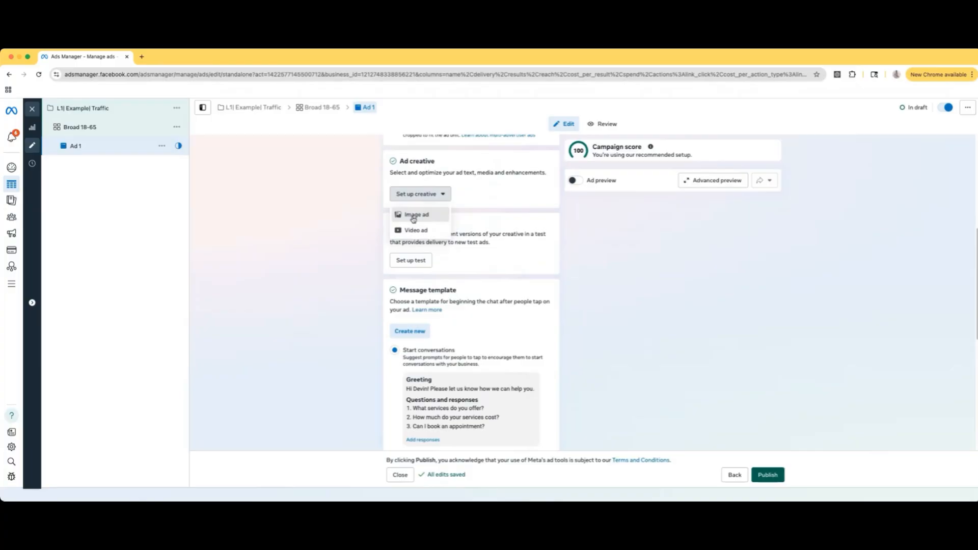
Make an image ad from the 700+ credit score poster, accepting default crops, text and enhancements.
{"action": "left_click", "coordinate": [417, 214]}
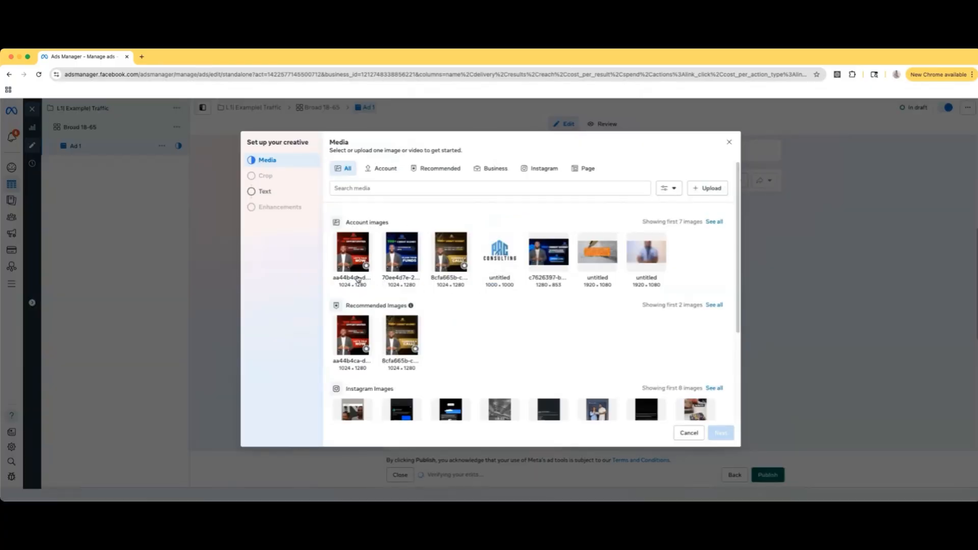
{"action": "left_click", "coordinate": [450, 252]}
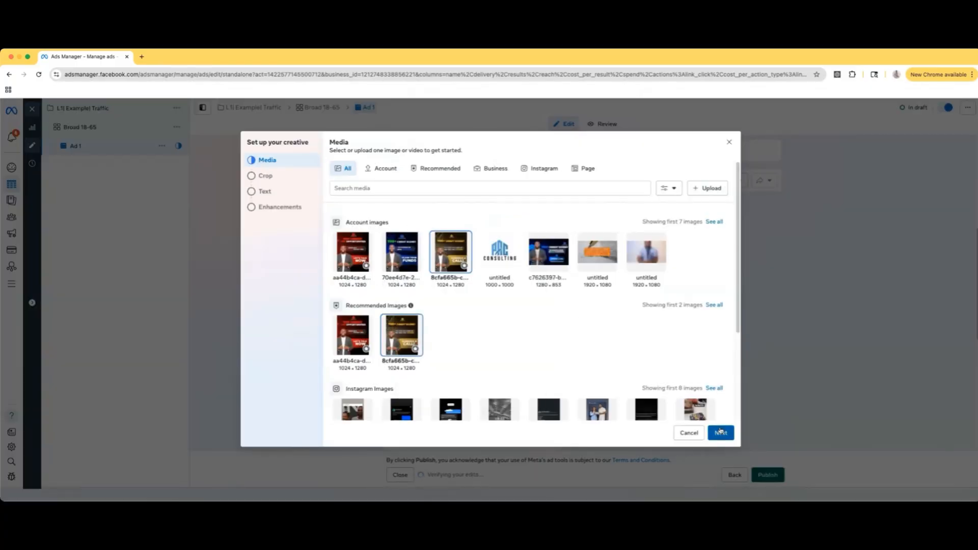
{"action": "left_click", "coordinate": [720, 433]}
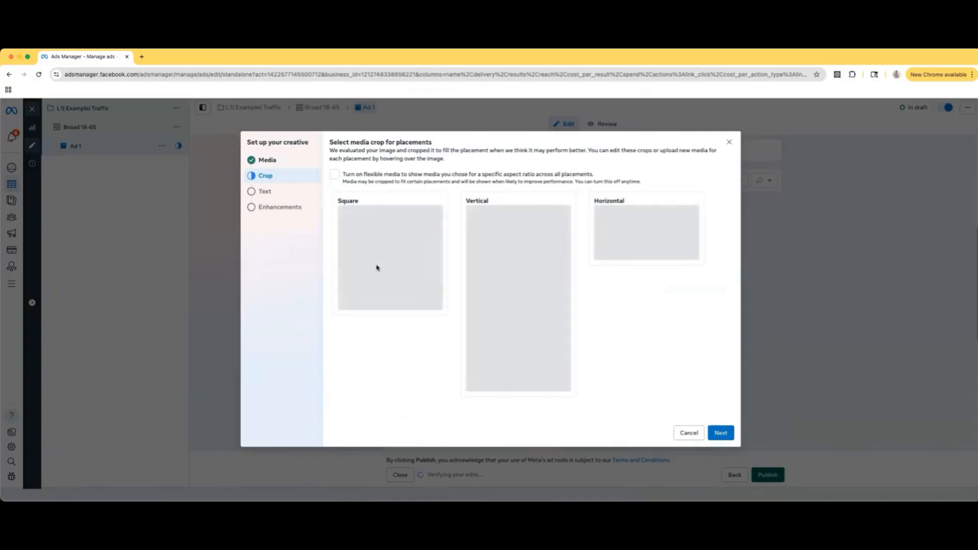
{"action": "left_click", "coordinate": [720, 433]}
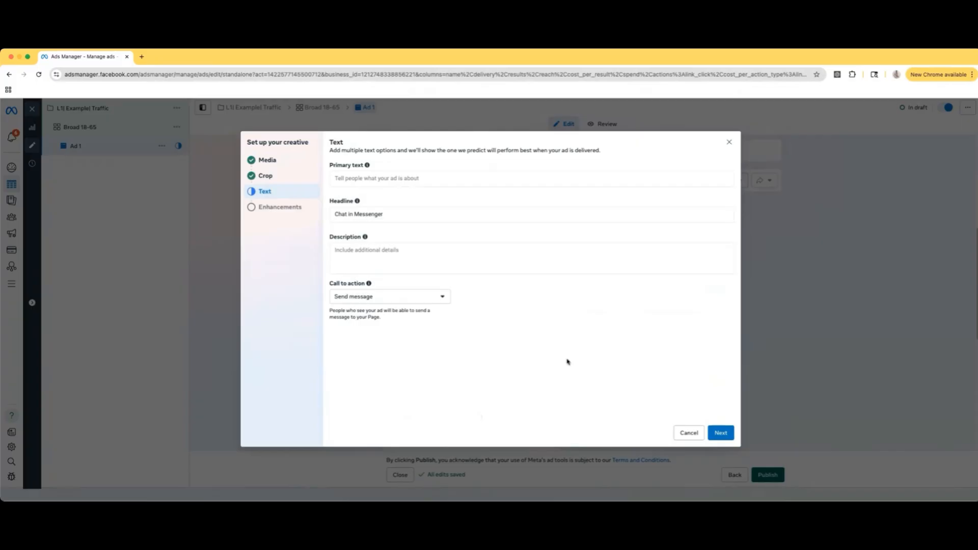
{"action": "left_click", "coordinate": [720, 432]}
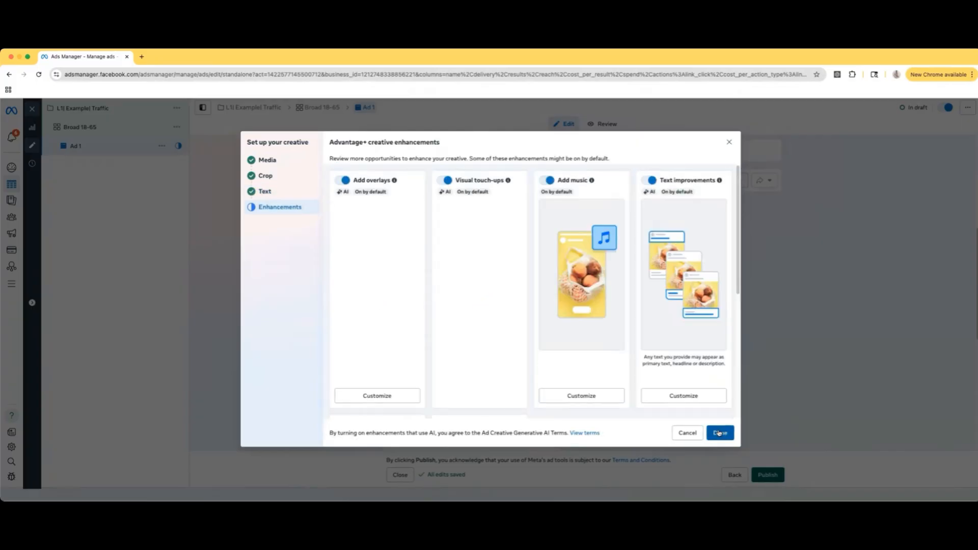
{"action": "left_click", "coordinate": [719, 433]}
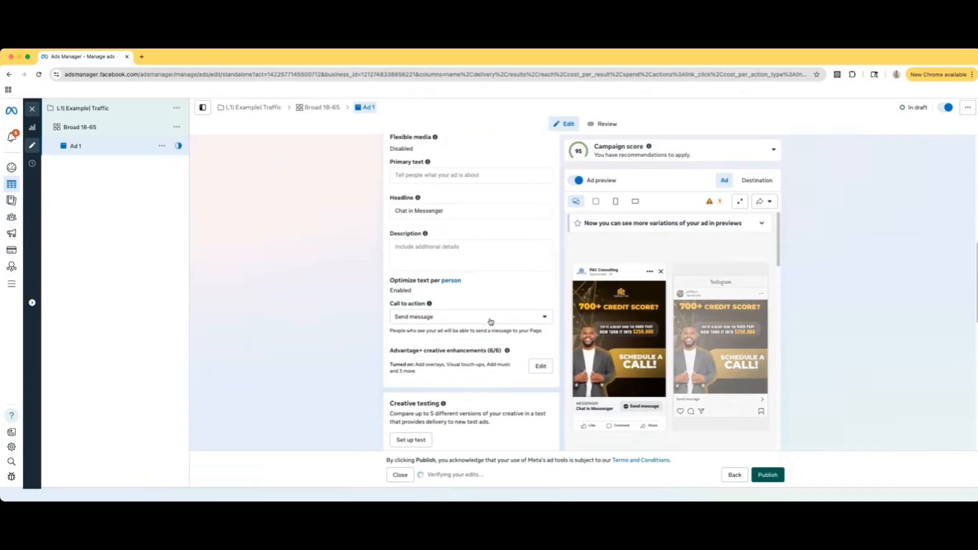
{"action": "scroll", "scroll_direction": "down", "scroll_amount": 3}
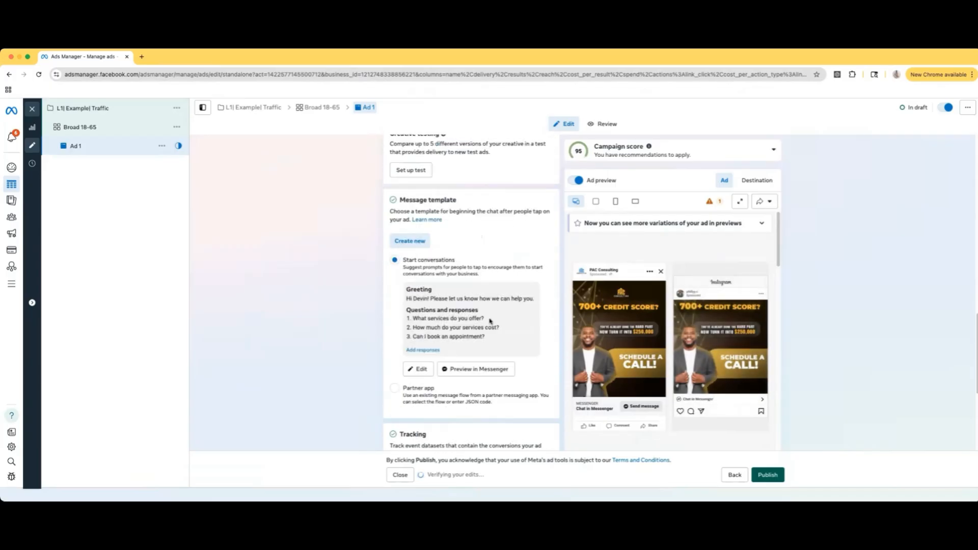
{"action": "scroll", "scroll_direction": "up", "scroll_amount": 3}
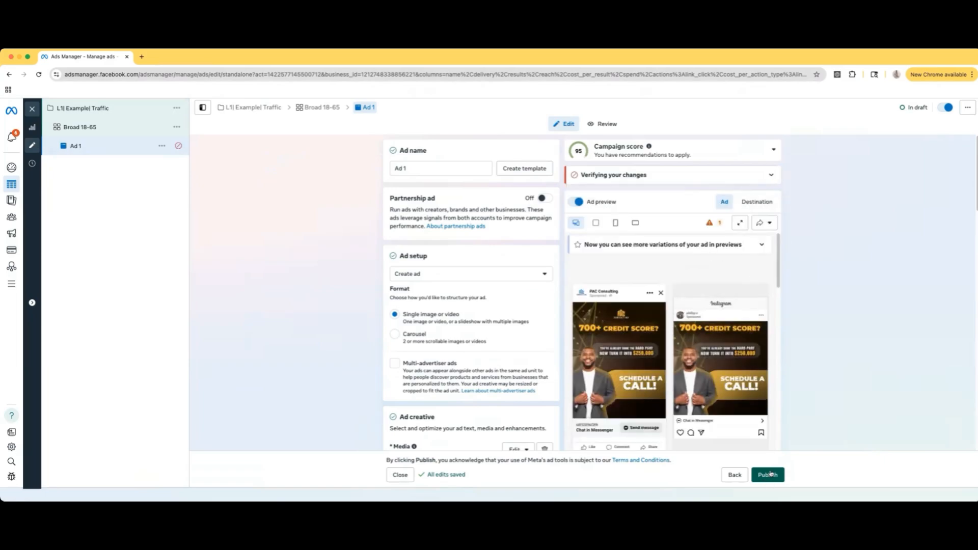
{"action": "mouse_move", "coordinate": [744, 458]}
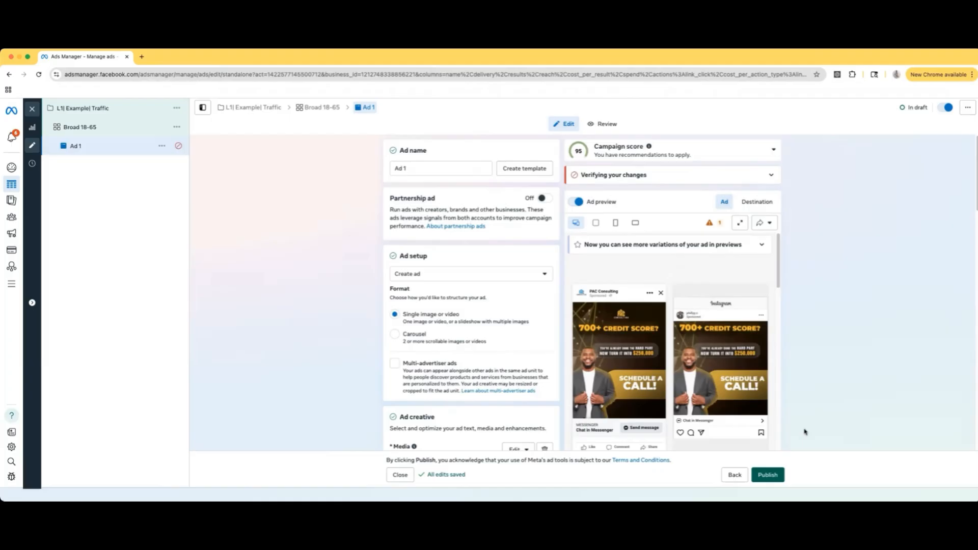
{"action": "mouse_move", "coordinate": [929, 461]}
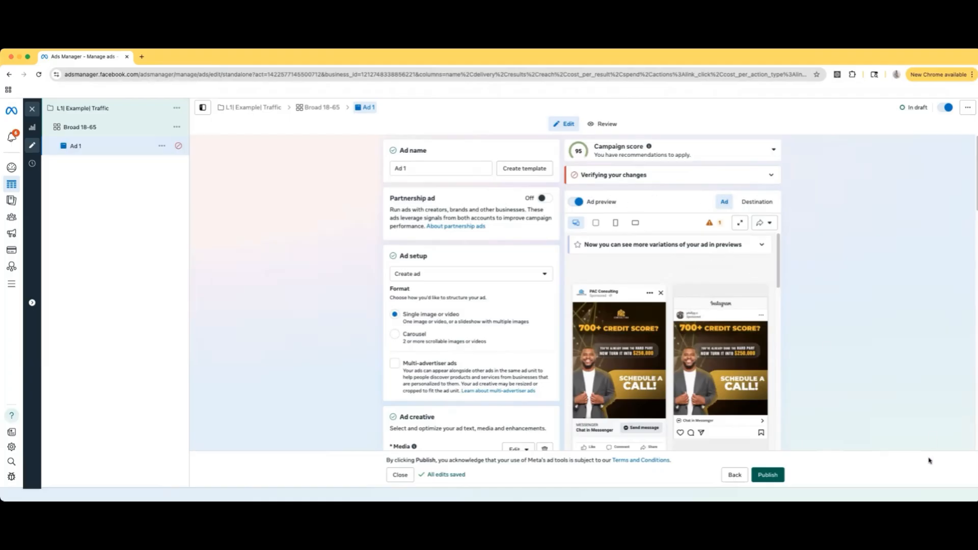
{"action": "mouse_move", "coordinate": [930, 461]}
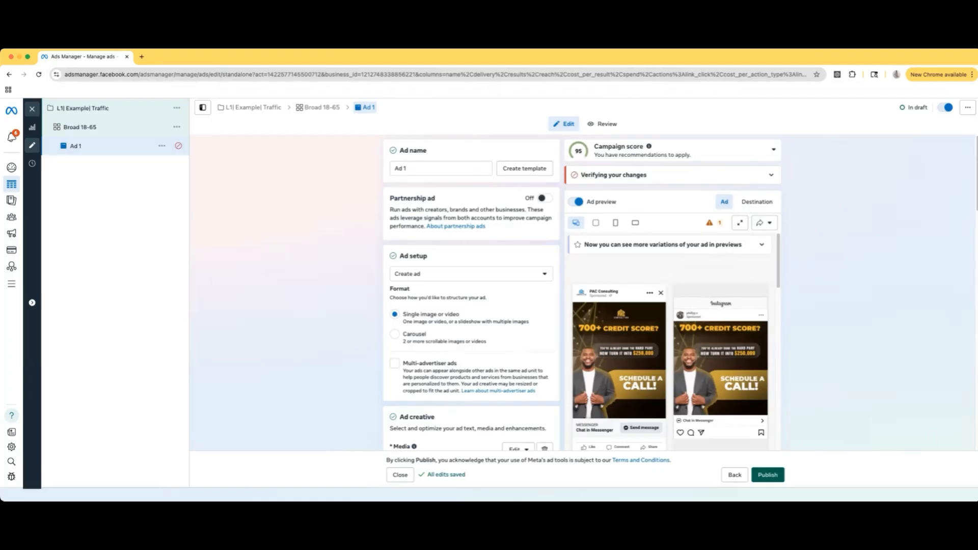